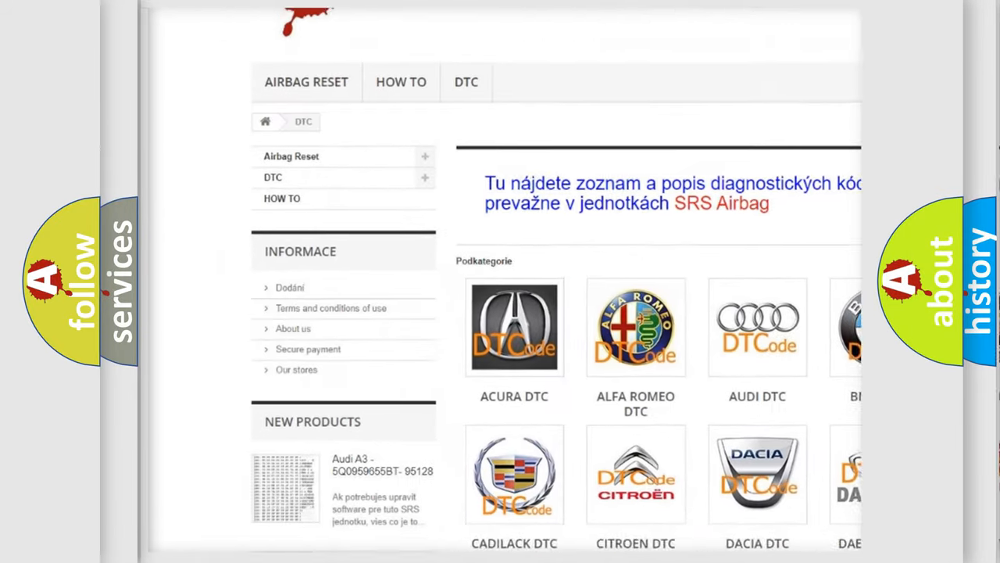
pyautogui.scroll(-3)
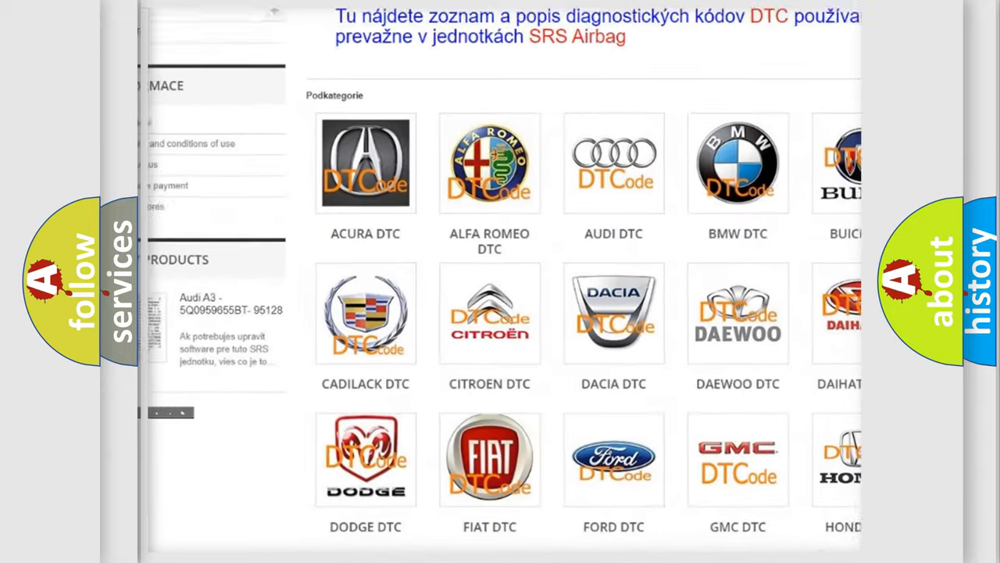
pyautogui.scroll(-3)
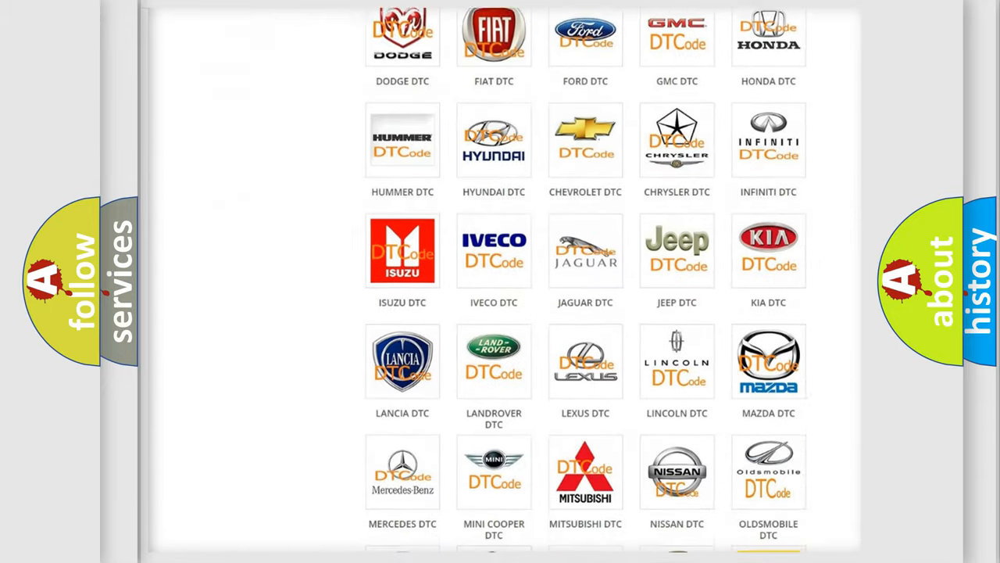
pyautogui.scroll(-3)
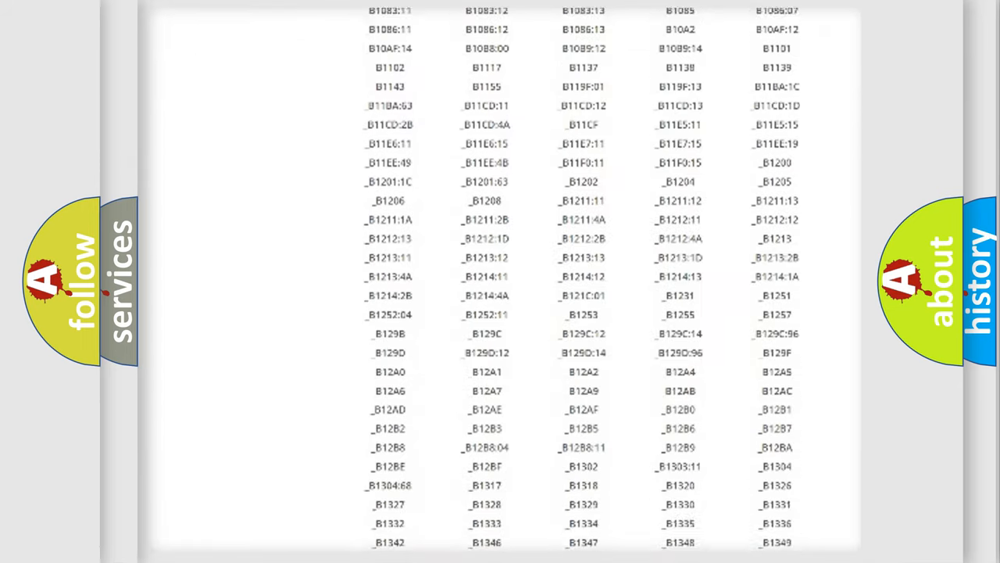
pyautogui.scroll(-3)
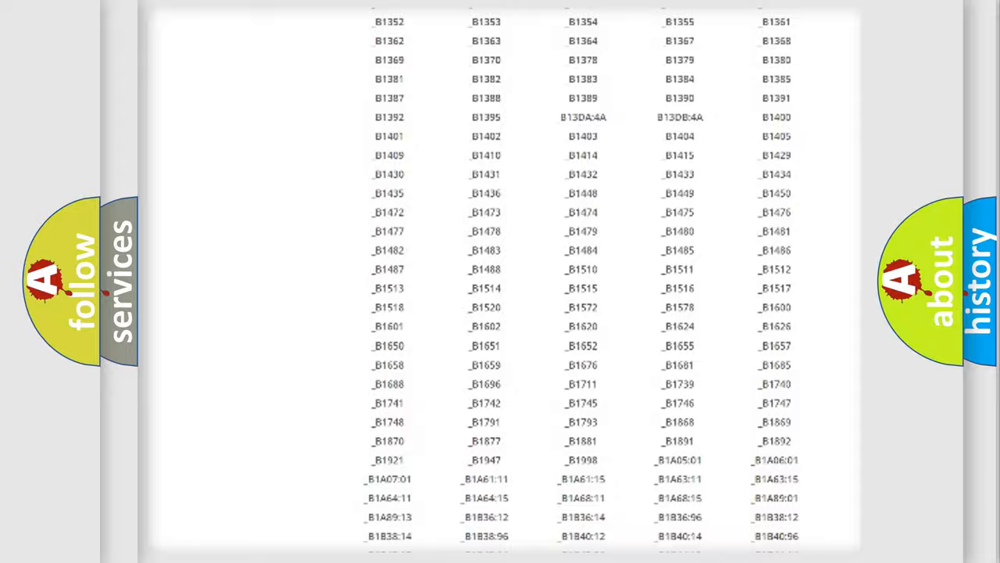